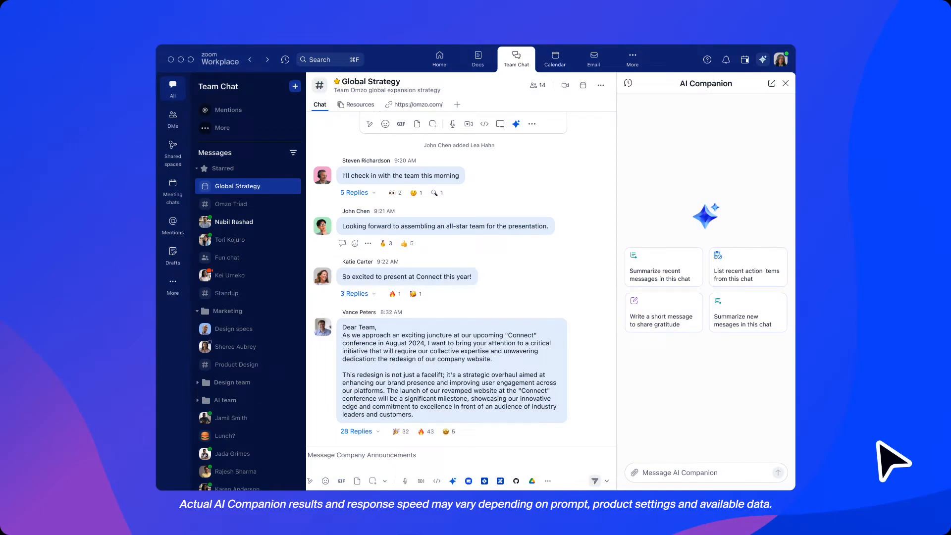
mouse_move(703, 290)
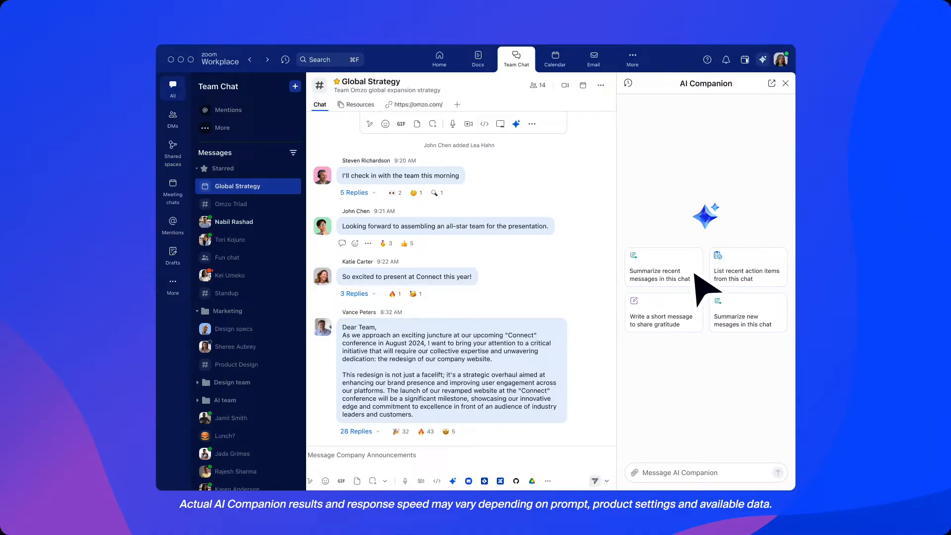
Step: Ask AI Companion to summarize the Global Strategy chat's recent messages
left_click(662, 267)
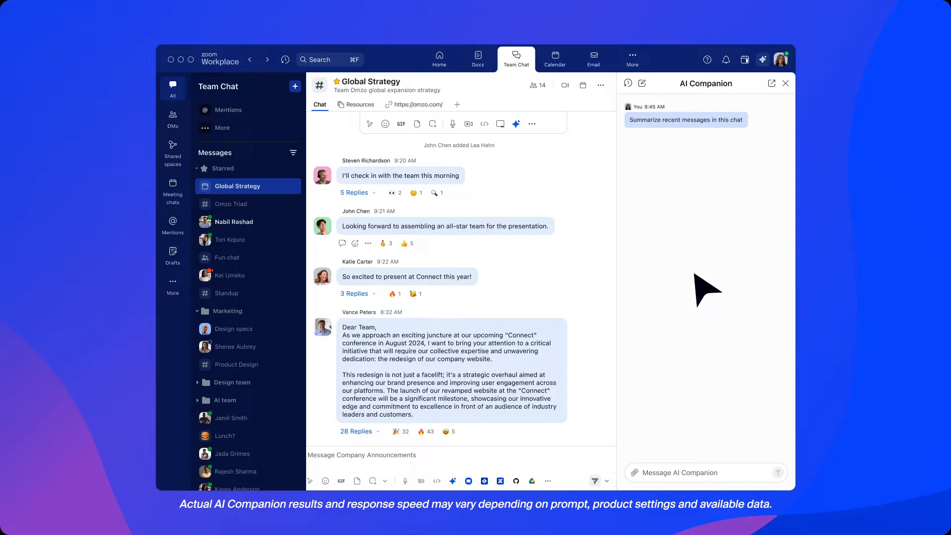
left_click(686, 119)
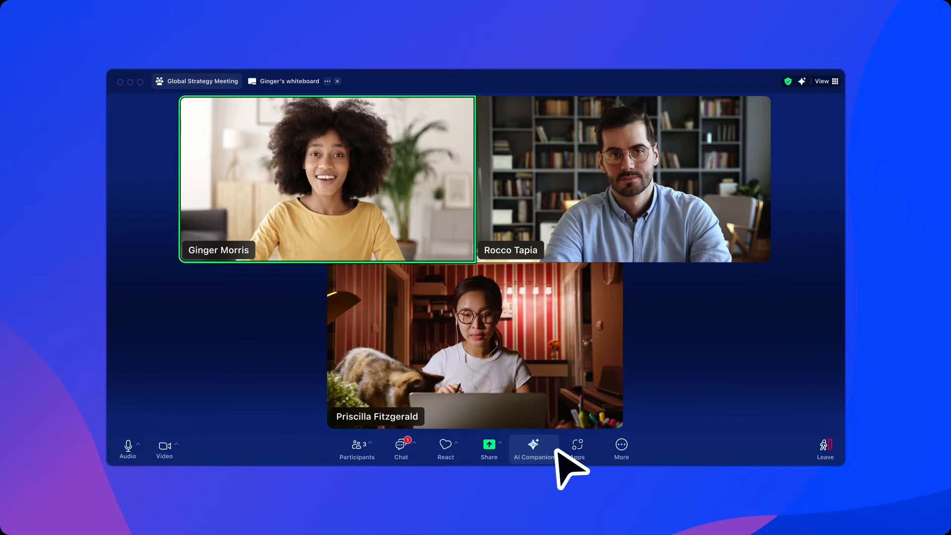
Step: Ask the in-meeting AI Companion 'What has the team agreed on?'
left_click(533, 448)
type("What has the team agreed on?")
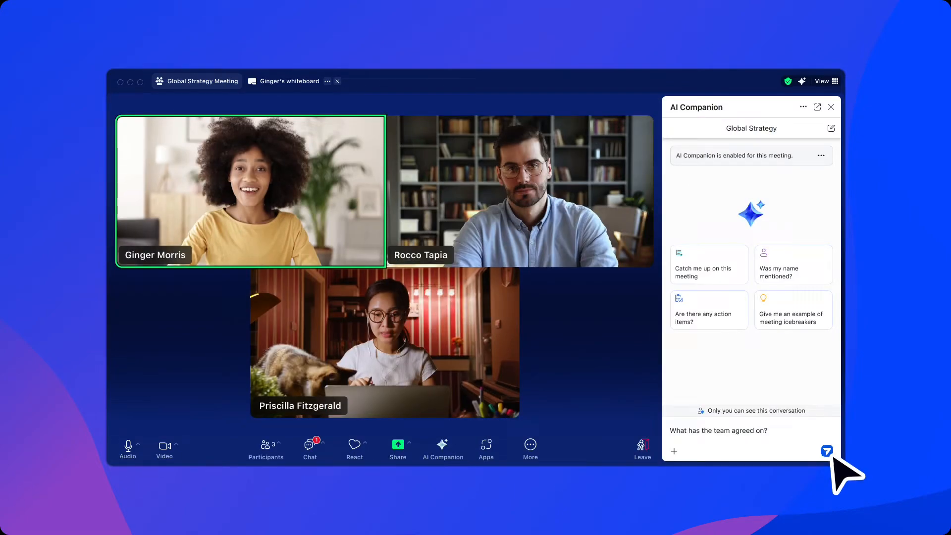
left_click(827, 451)
type("I am a project manager, can you put this into a product spec that I can share with my designer?")
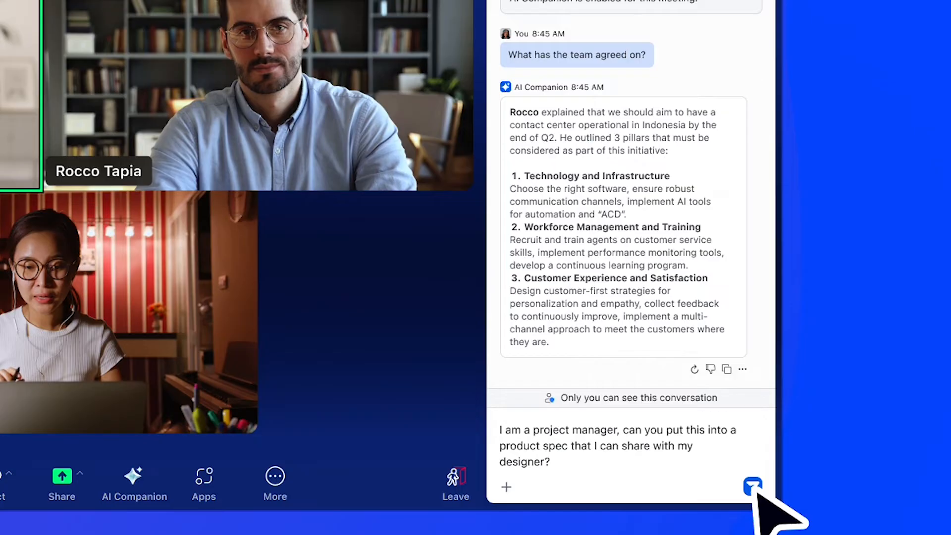
Step: Request a designer-ready product spec from the agreements and open it in Docs
left_click(752, 487)
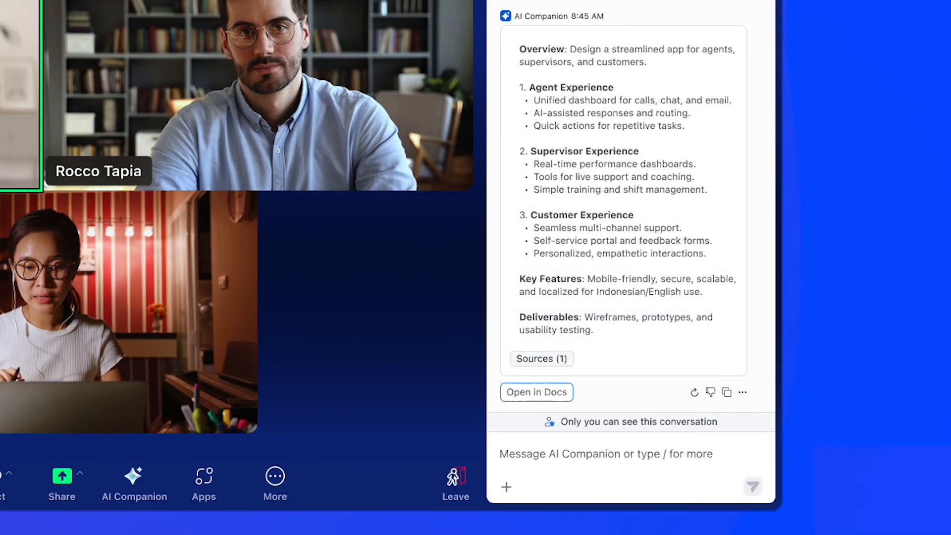
left_click(536, 392)
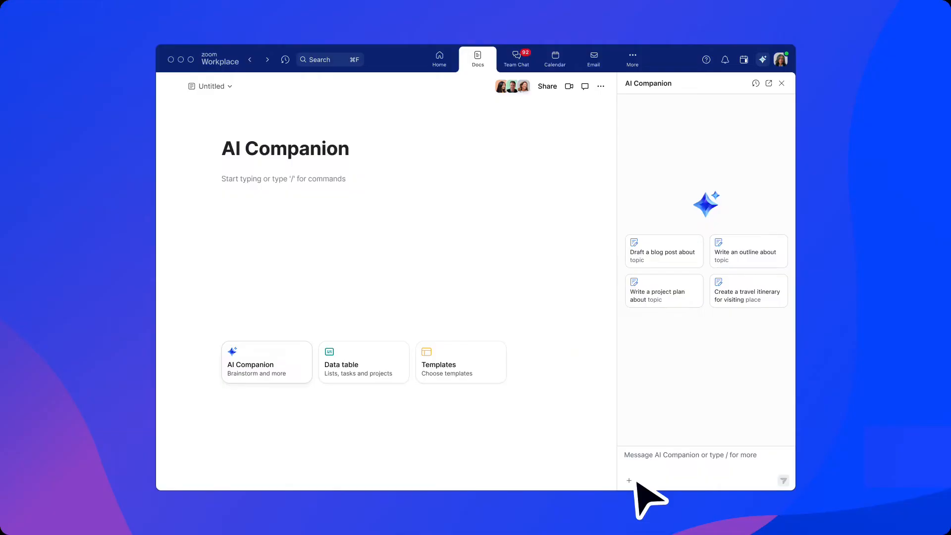
Step: Attach the AI Campaign brief and request ad campaign ideas with taglines
left_click(629, 480)
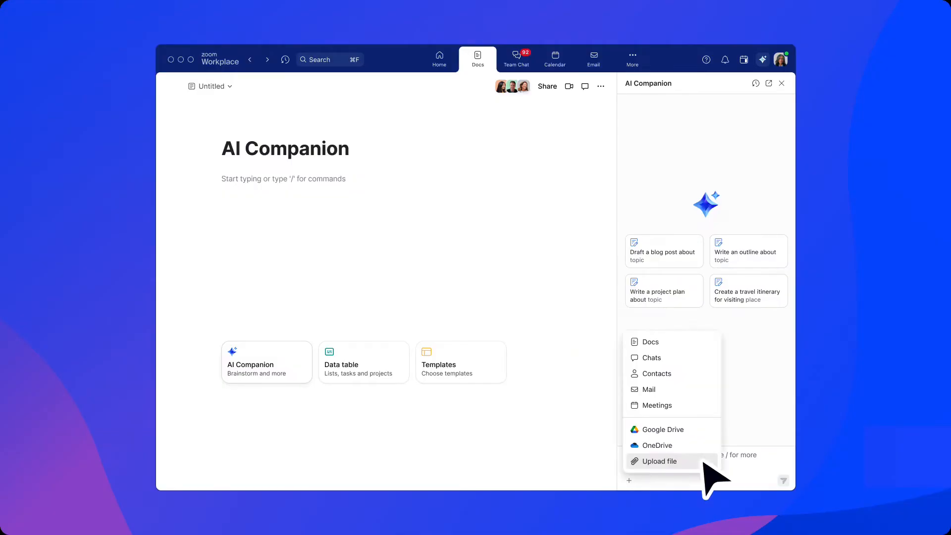
left_click(662, 429)
type("Give me some ad campaign ideas with taglines based on this doc")
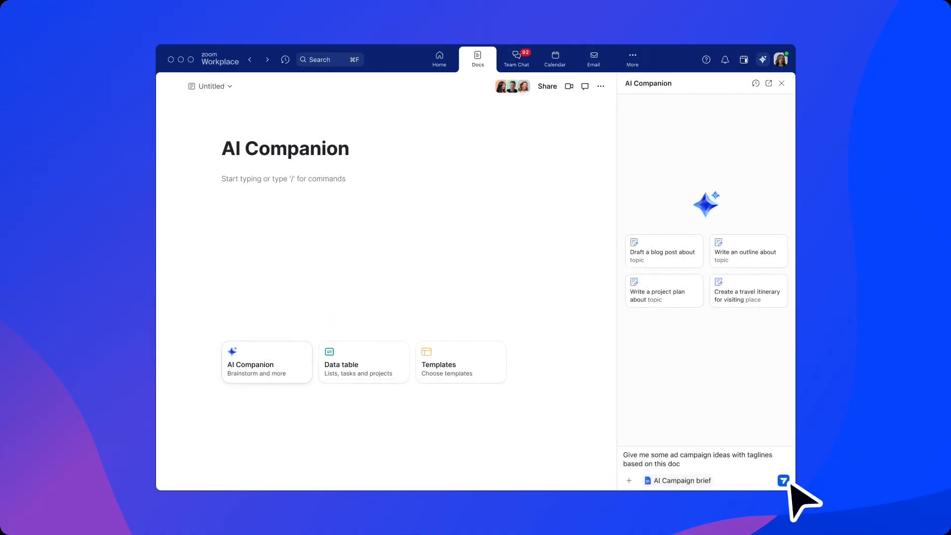
left_click(783, 480)
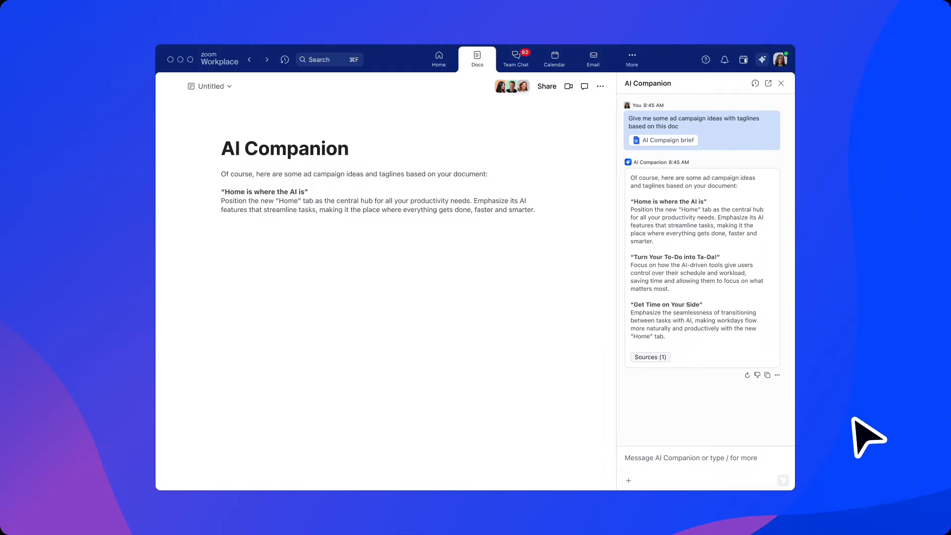
left_click(516, 58)
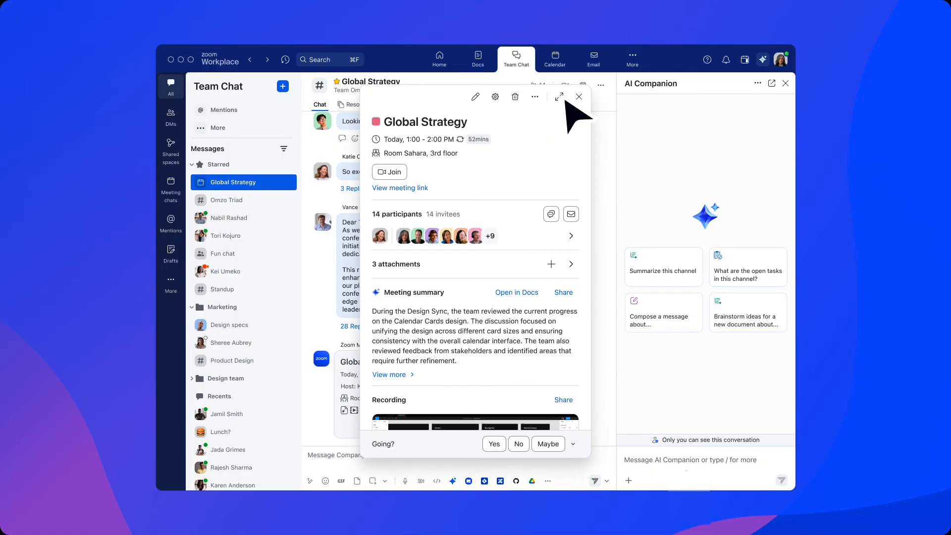
Step: Expand the Global Strategy meeting card into the full Calendar event view
left_click(559, 96)
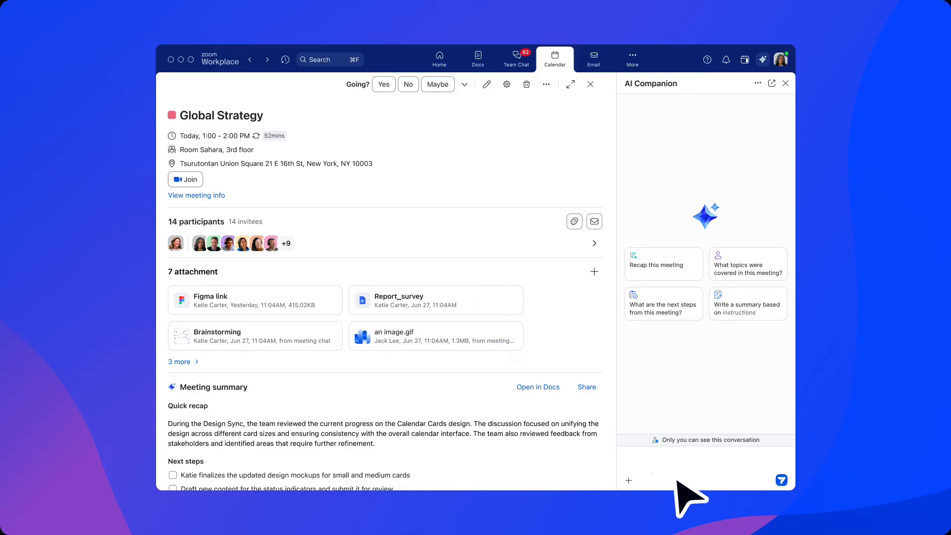
Step: Draft a CEO thank-you email, add the CMX award mention, and copy it
type("Please write an email to the CEO to thank him for taking the time to meet with me")
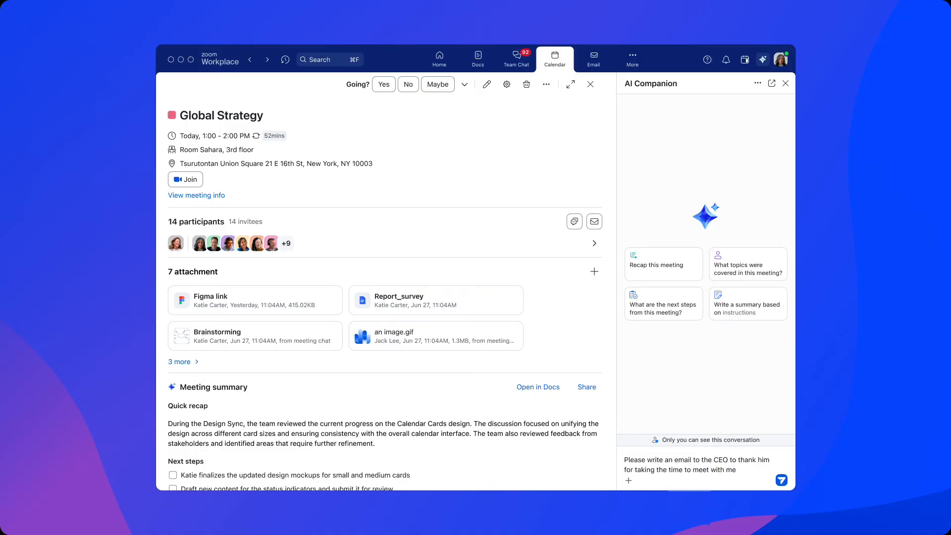
left_click(782, 480)
type("Can you also include a mention of this award they recently won: www.CMXcommunityaward.com")
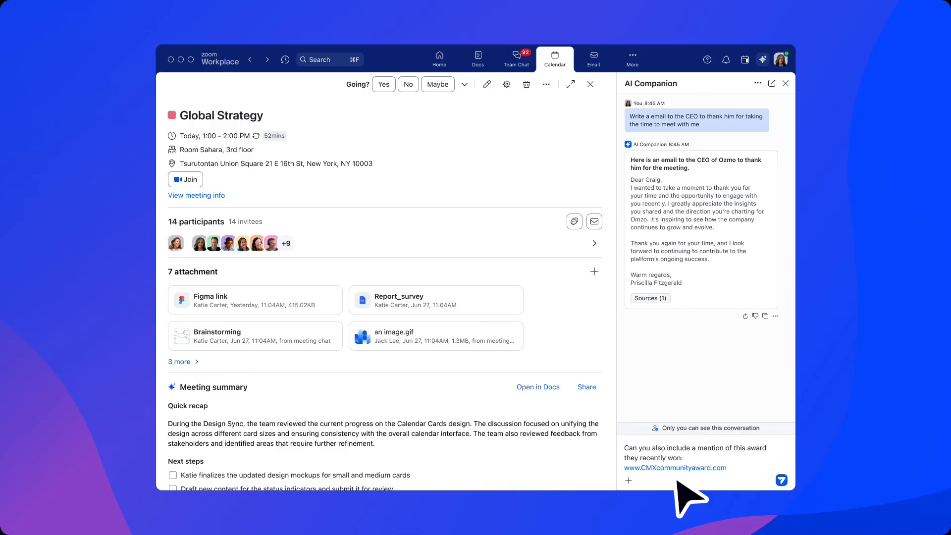
left_click(781, 480)
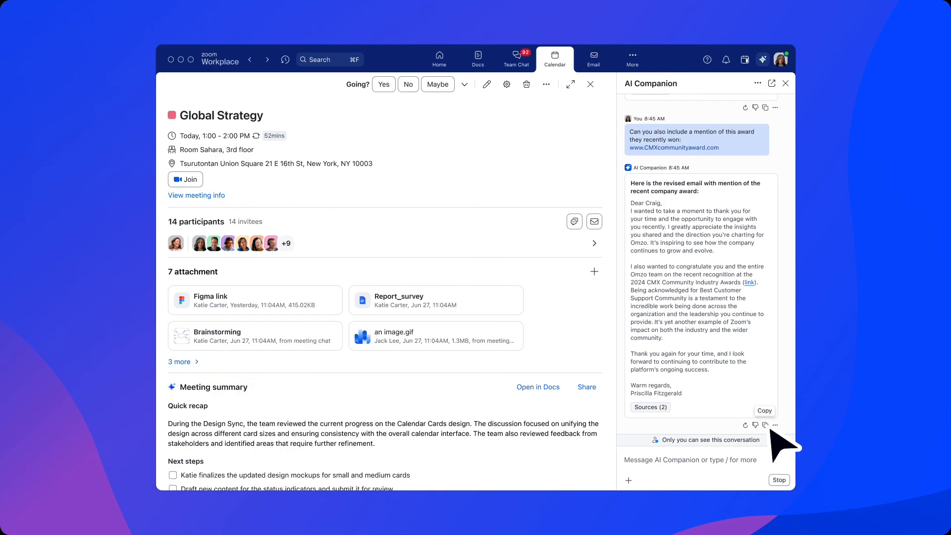
left_click(593, 59)
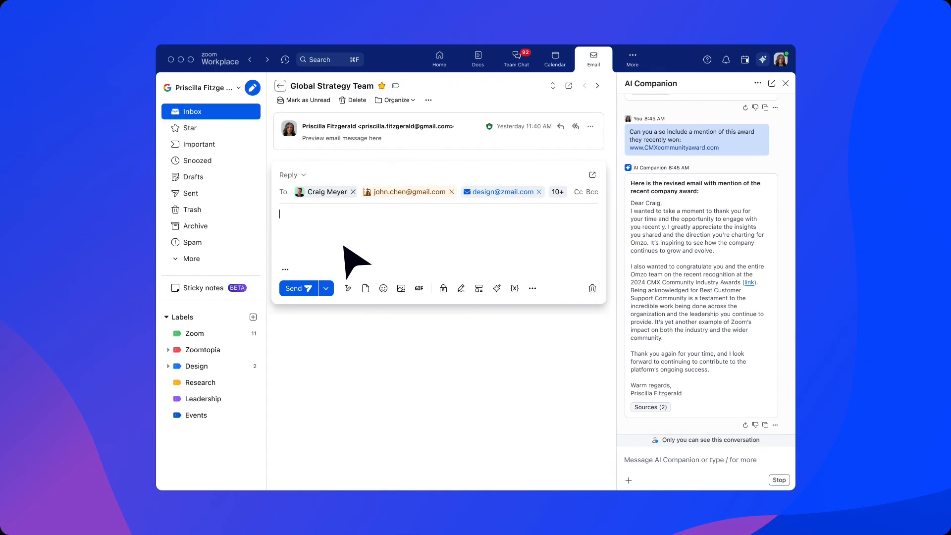